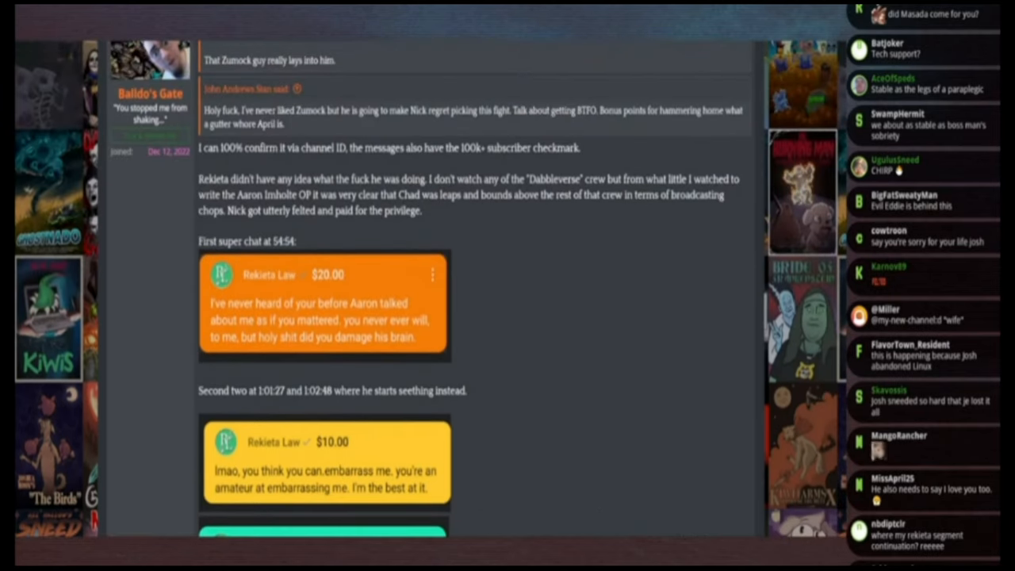
Step: Scroll down the thread to the quoted post mentioning Zumock
scroll("down", 3)
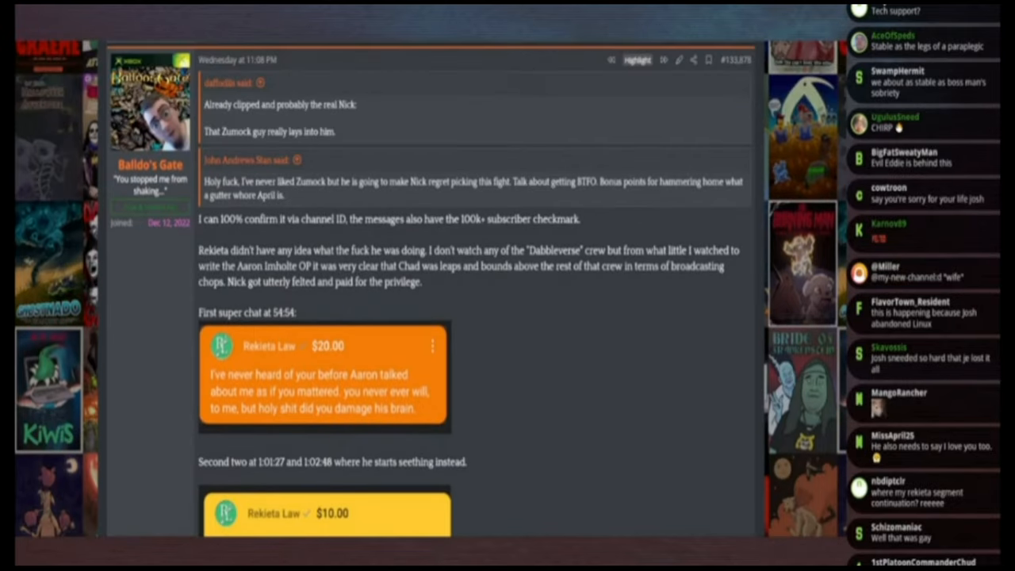
scroll("down", 3)
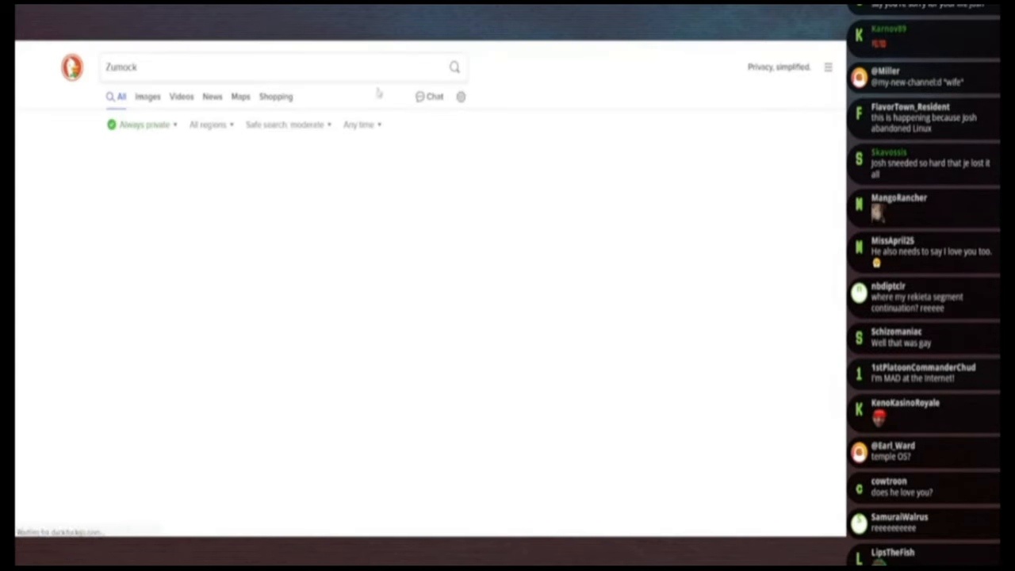
Step: Close the DuckDuckGo Zumock search and return to the Kiwi Farms thread
left_click(147, 97)
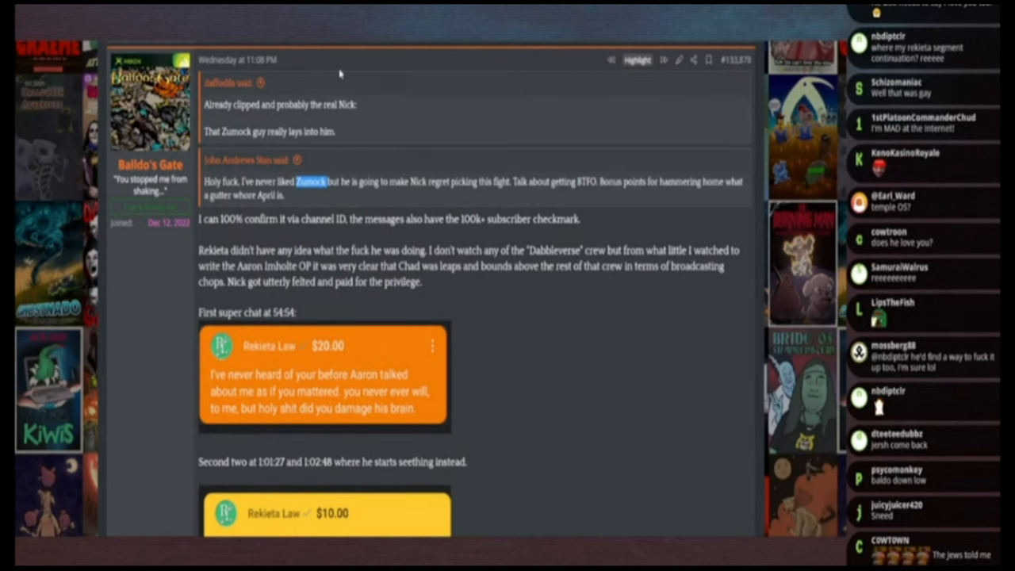
Step: Scroll down past the three Super Chat screenshots to the chat-log table and next reply
scroll("down", 3)
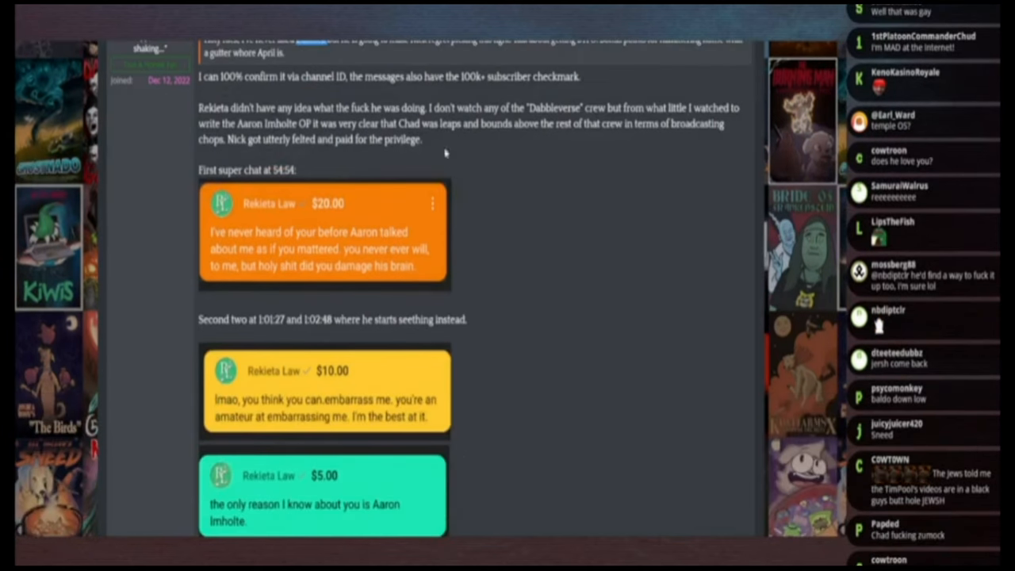
mouse_move(516, 150)
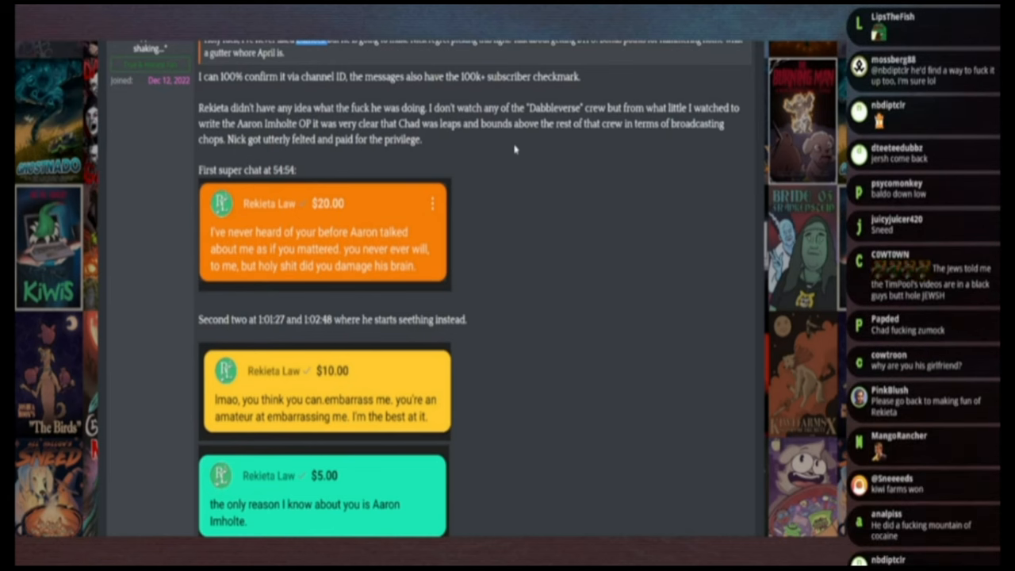
scroll("down", 3)
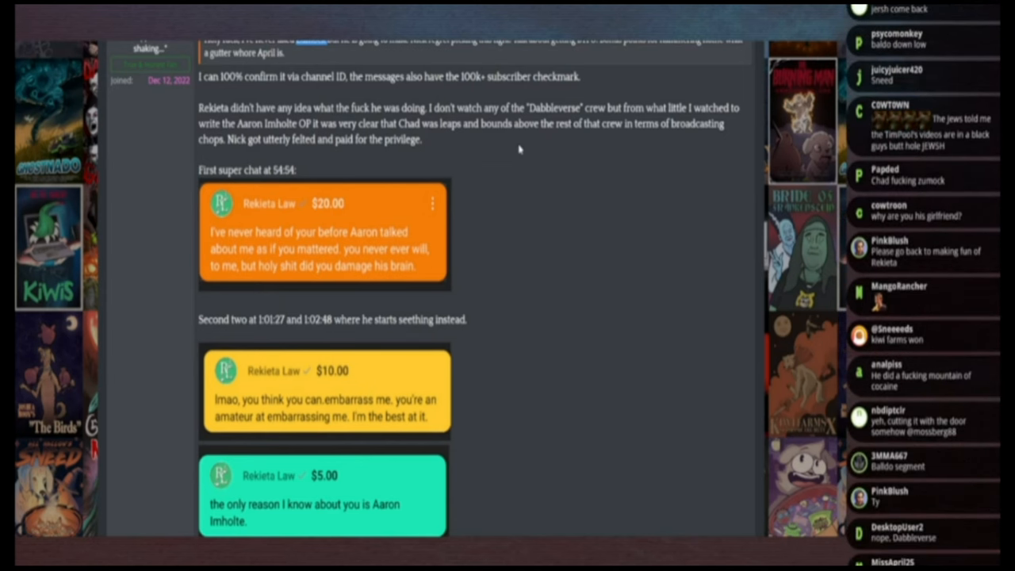
scroll("down", 3)
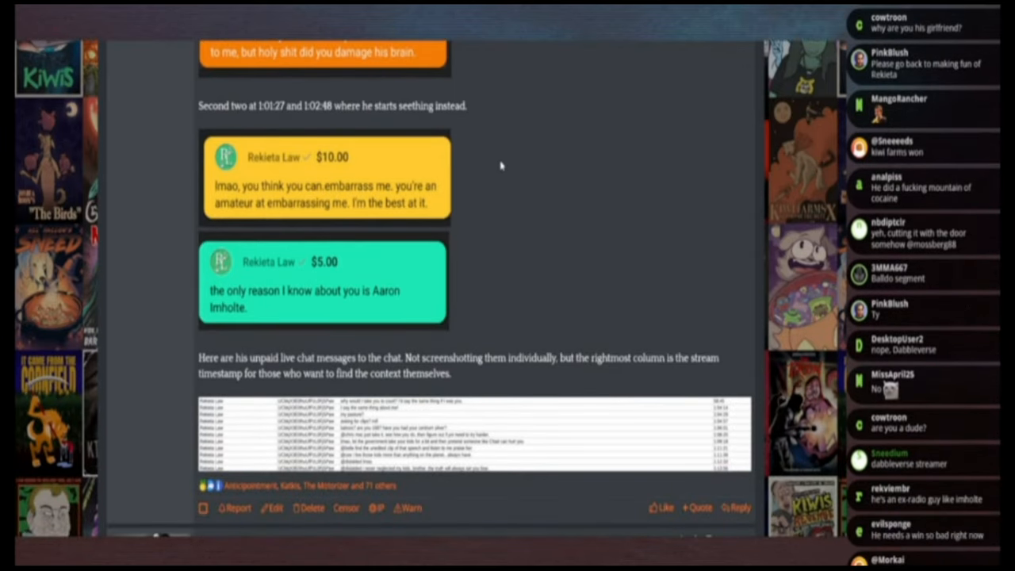
scroll("down", 3)
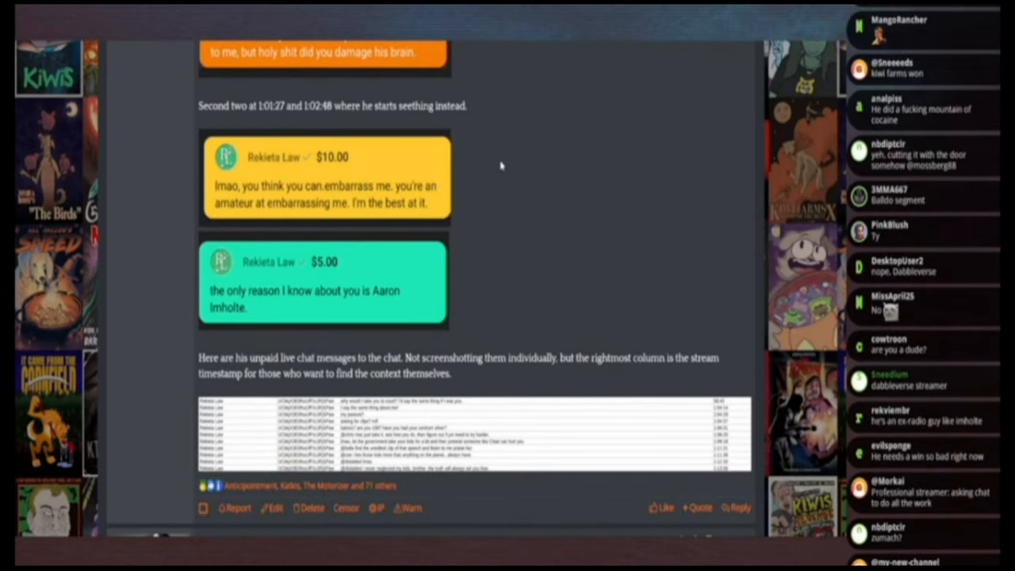
scroll("down", 3)
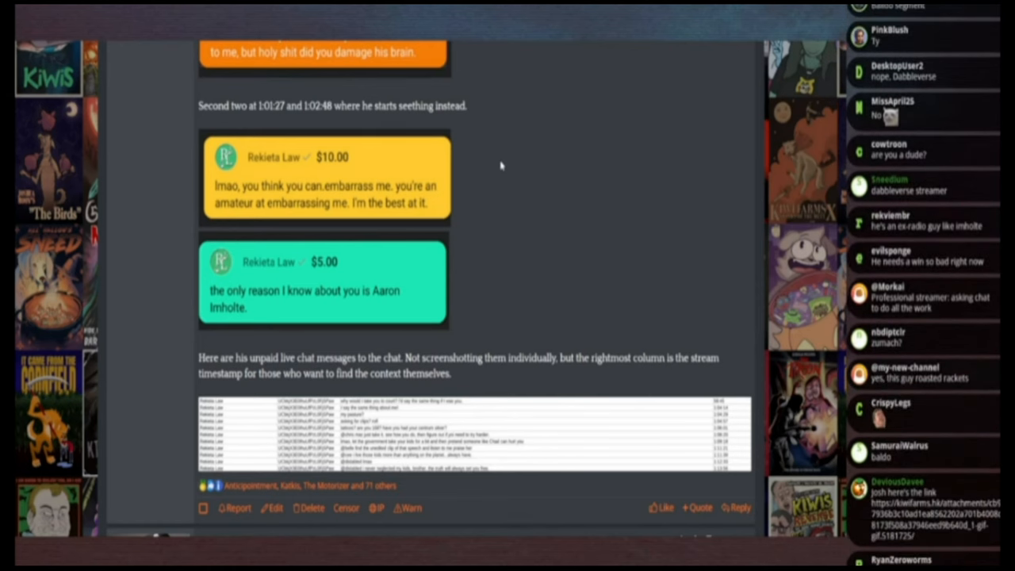
scroll("down", 3)
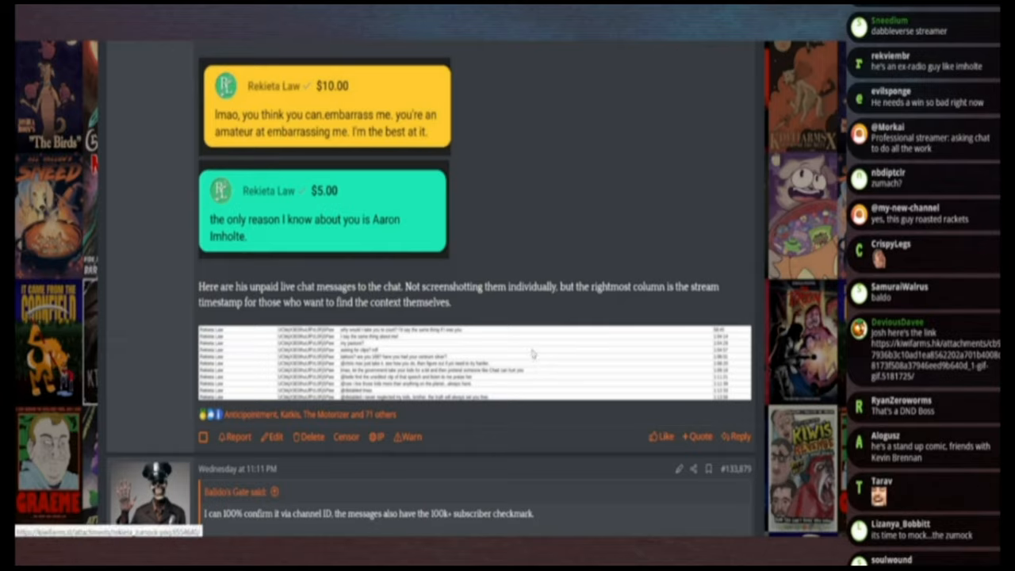
left_click(474, 361)
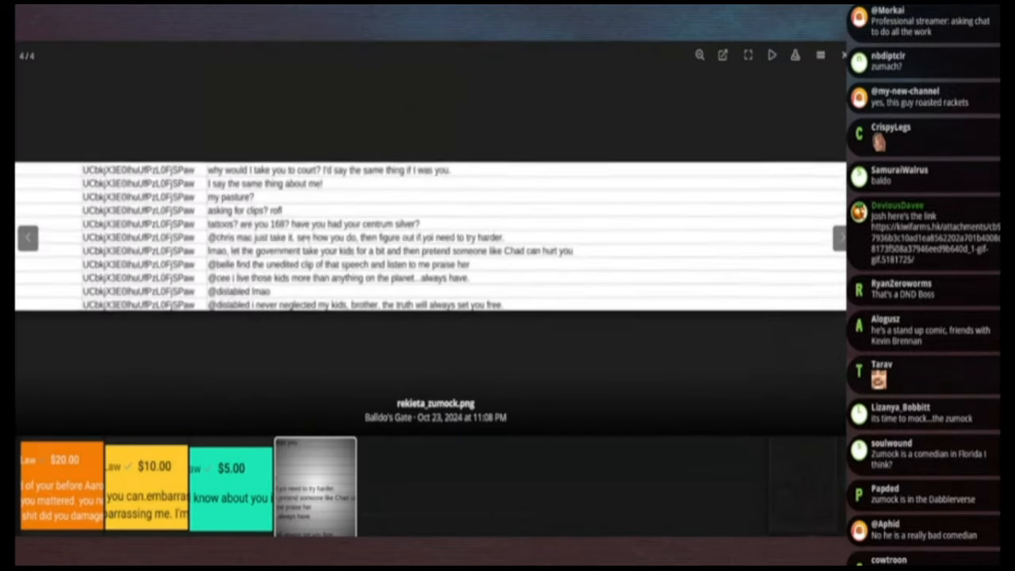
scroll("down", 3)
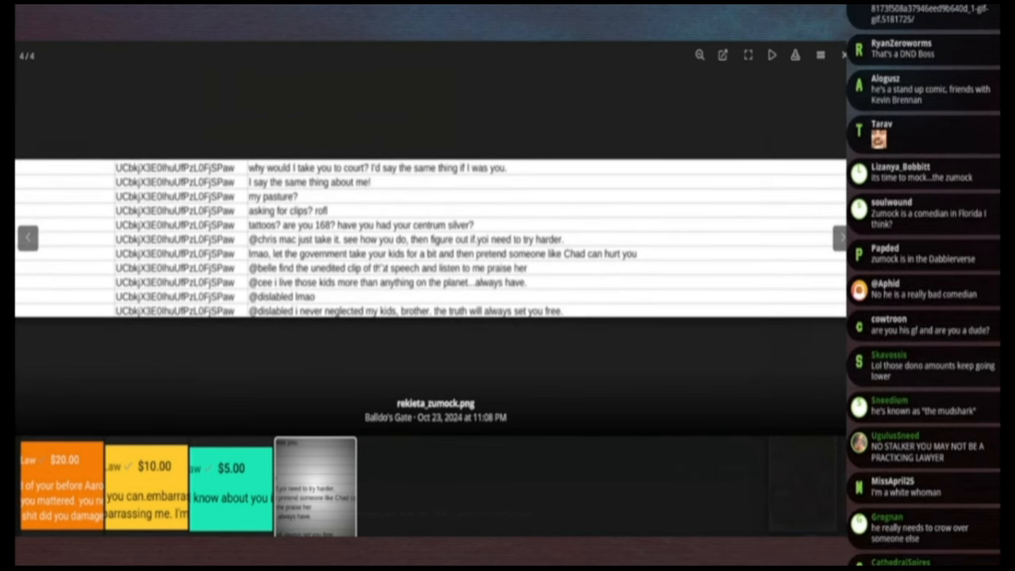
scroll("down", 3)
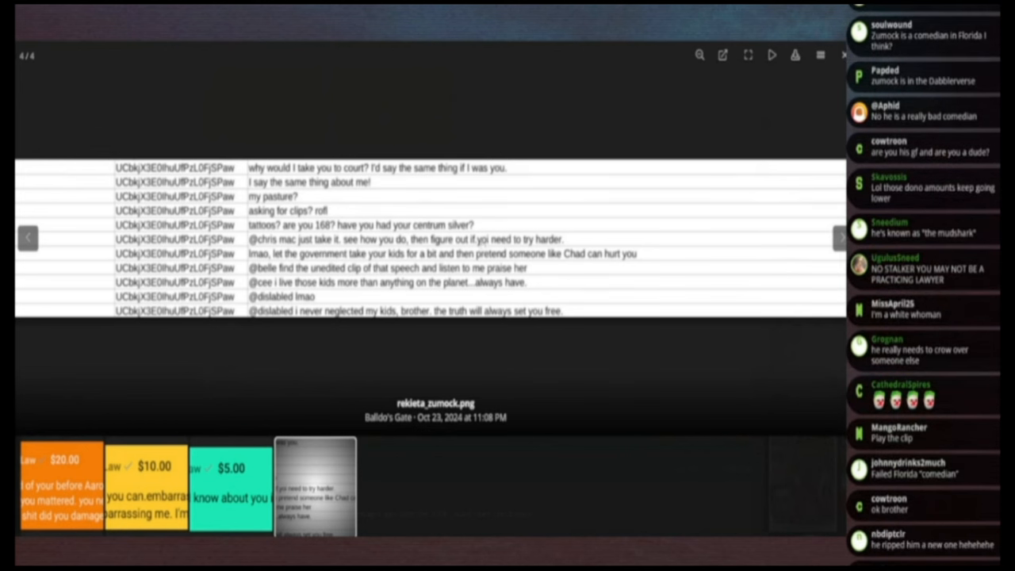
scroll("down", 3)
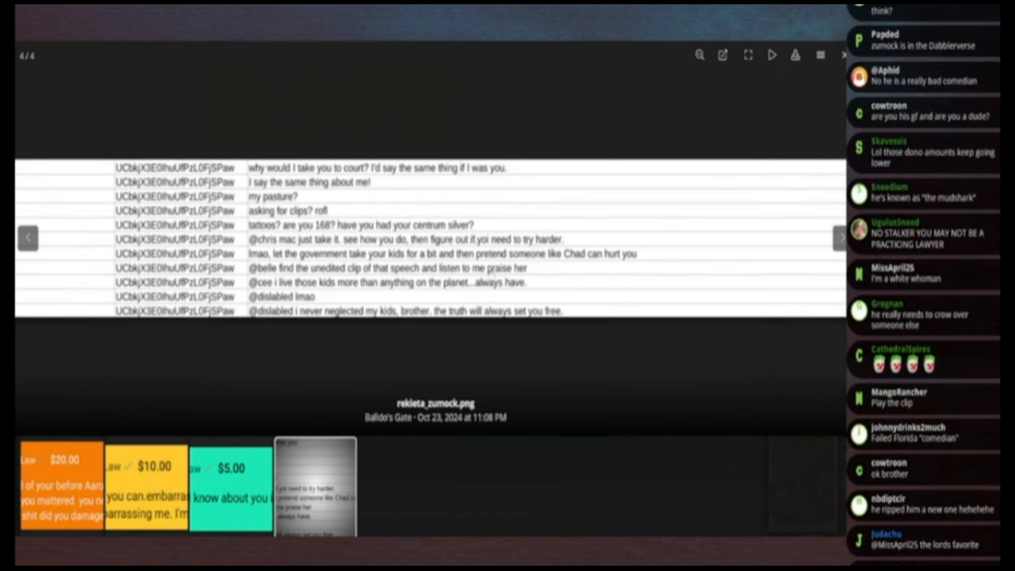
scroll("down", 3)
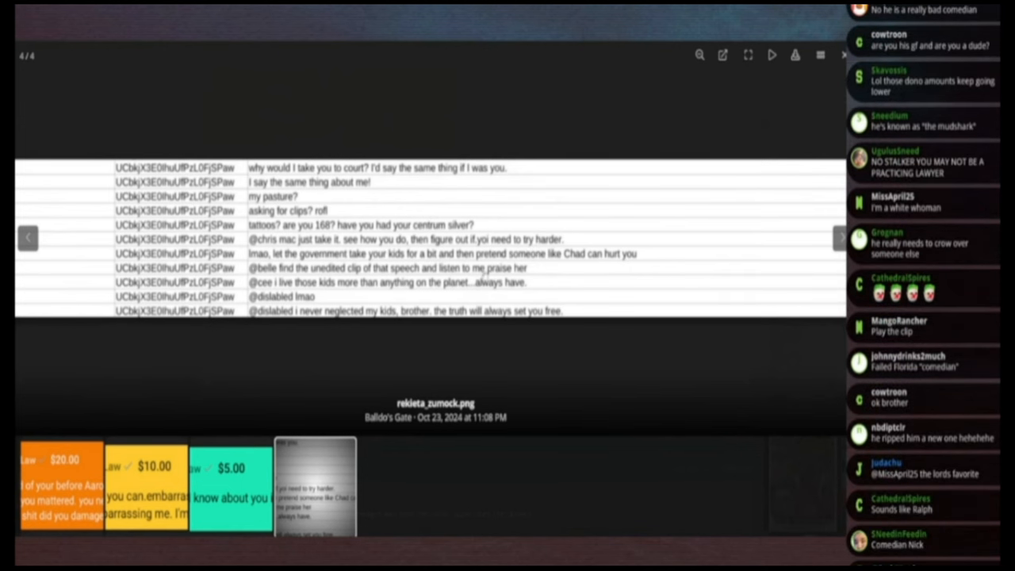
scroll("down", 3)
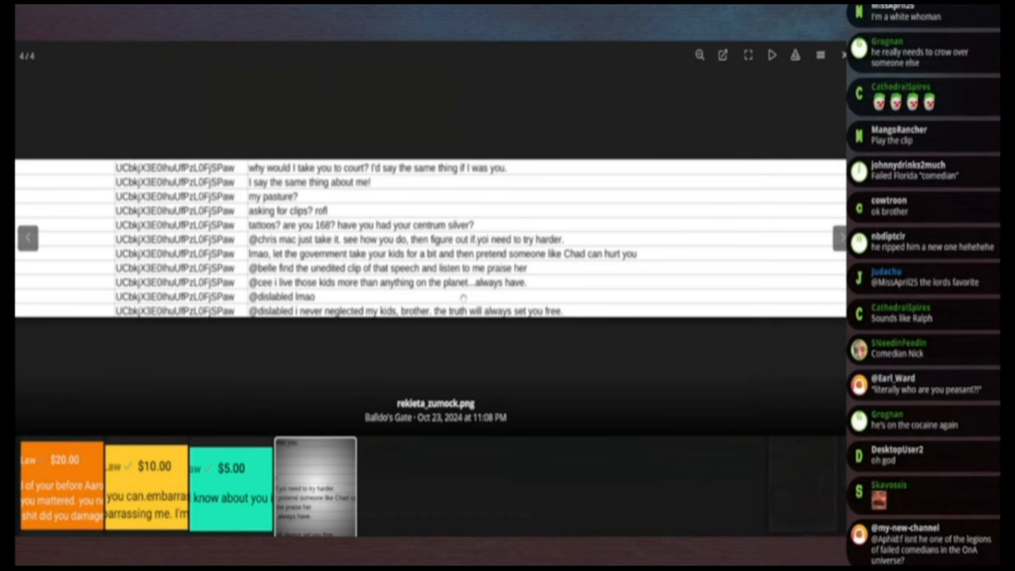
scroll("down", 3)
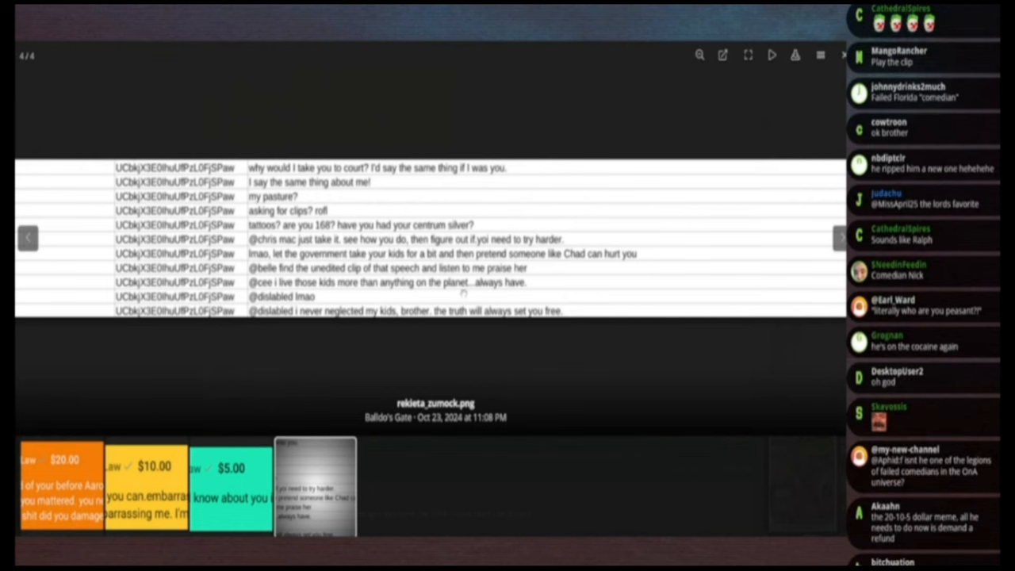
scroll("down", 3)
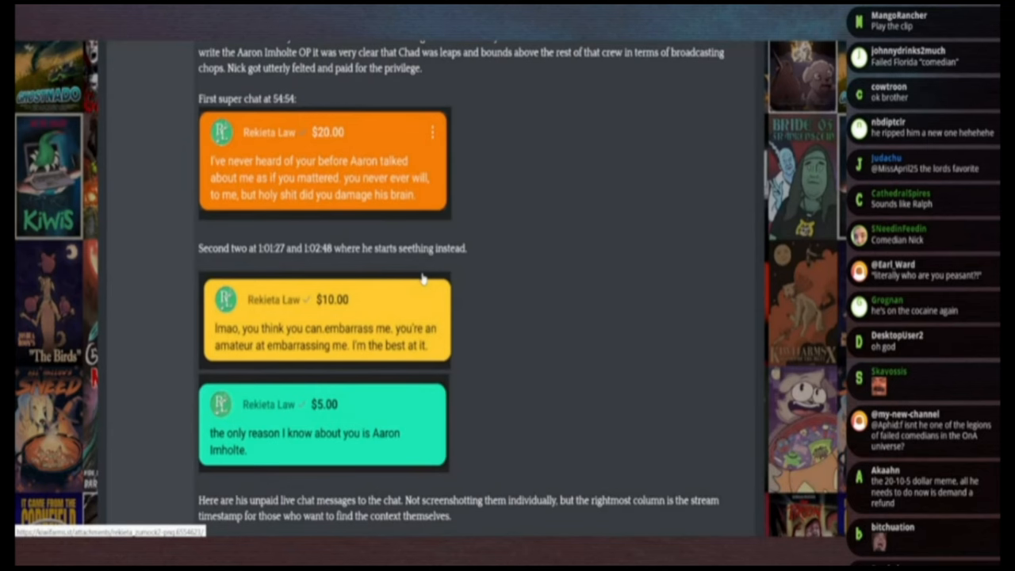
scroll("down", 3)
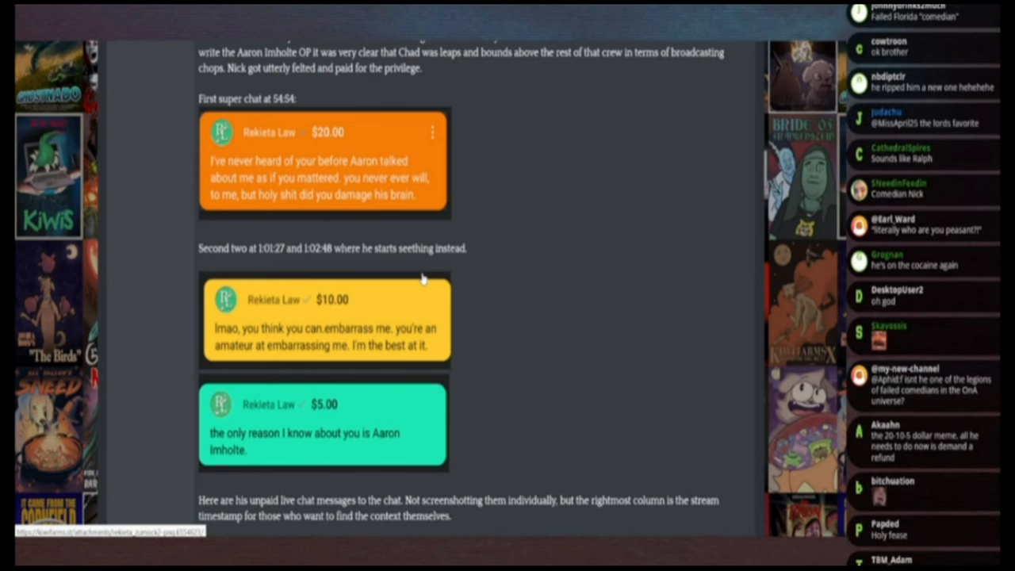
scroll("down", 3)
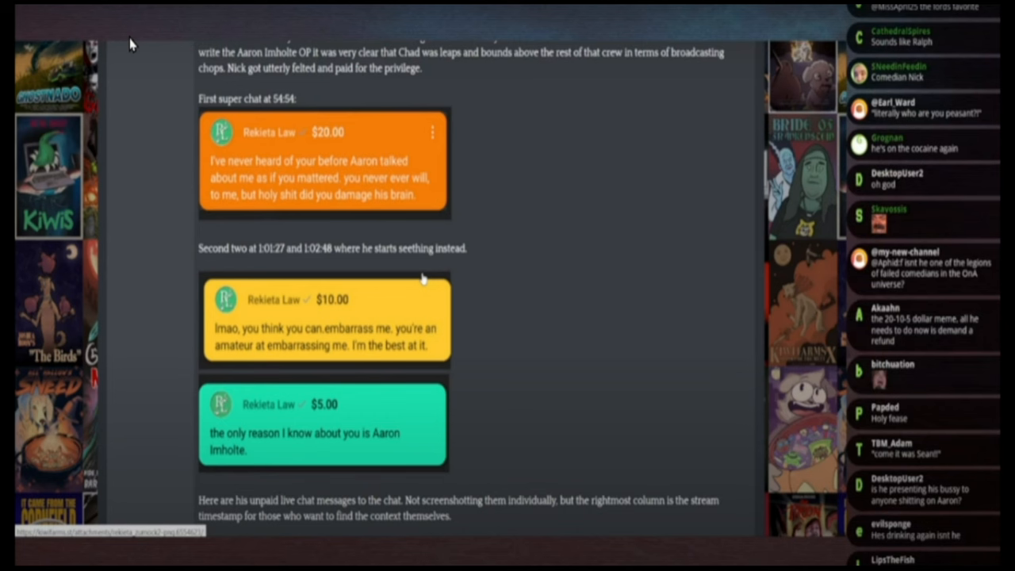
scroll("down", 3)
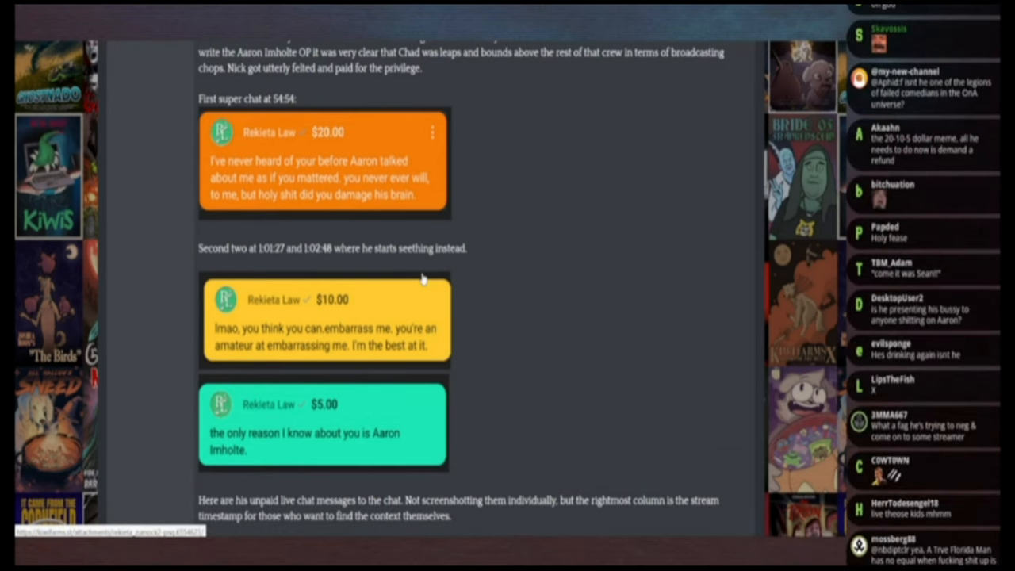
scroll("down", 3)
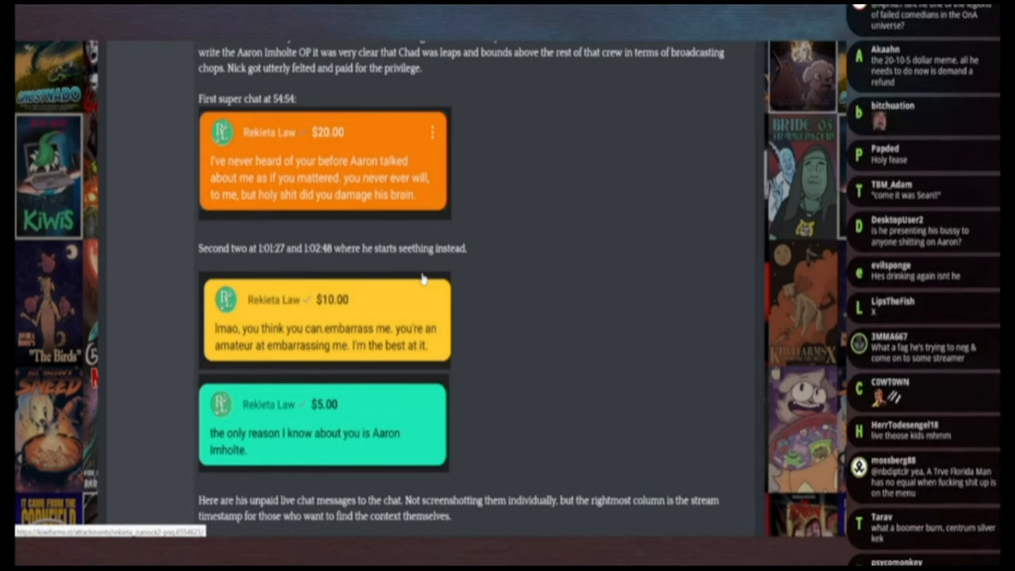
scroll("down", 3)
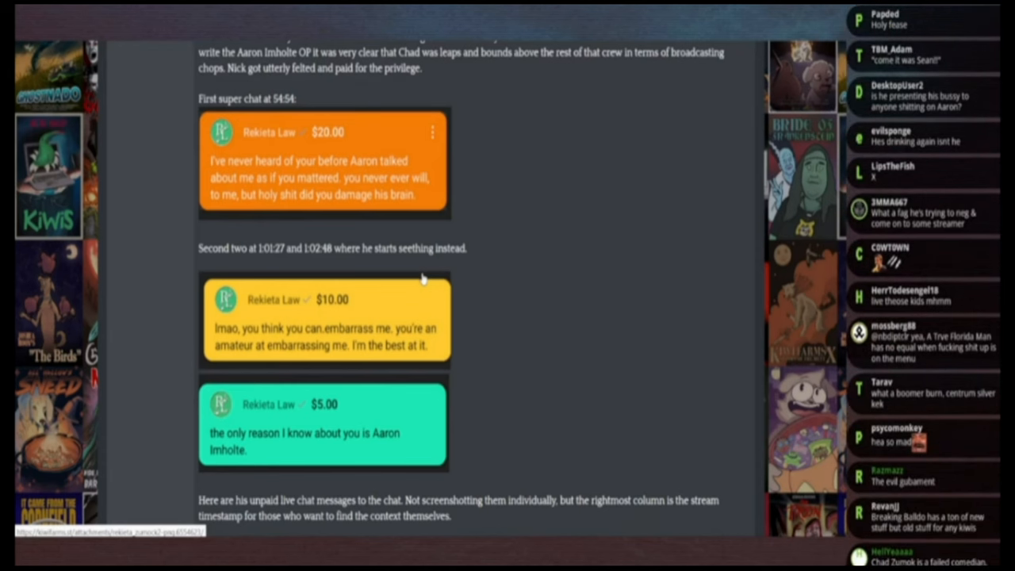
scroll("down", 3)
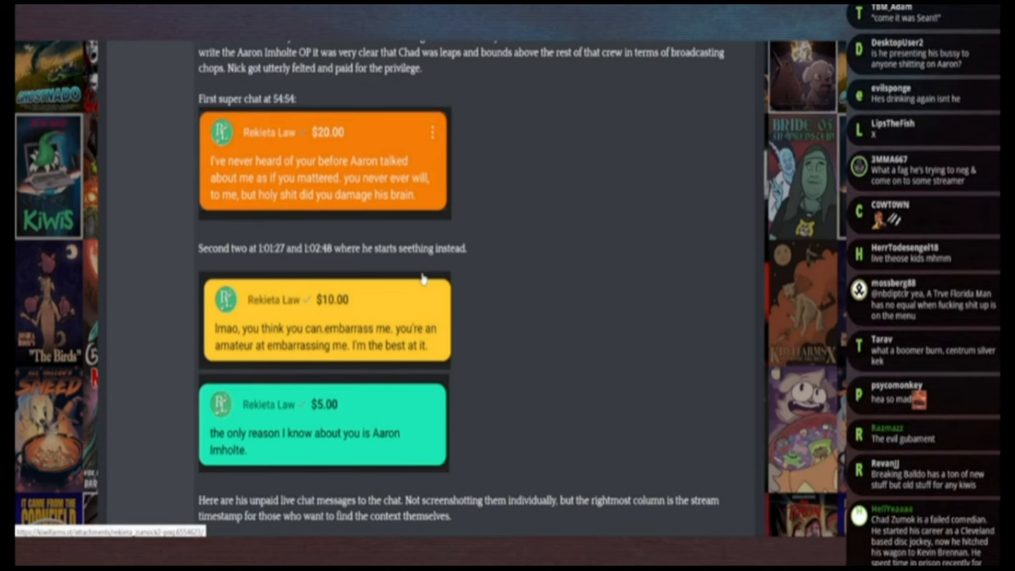
scroll("down", 3)
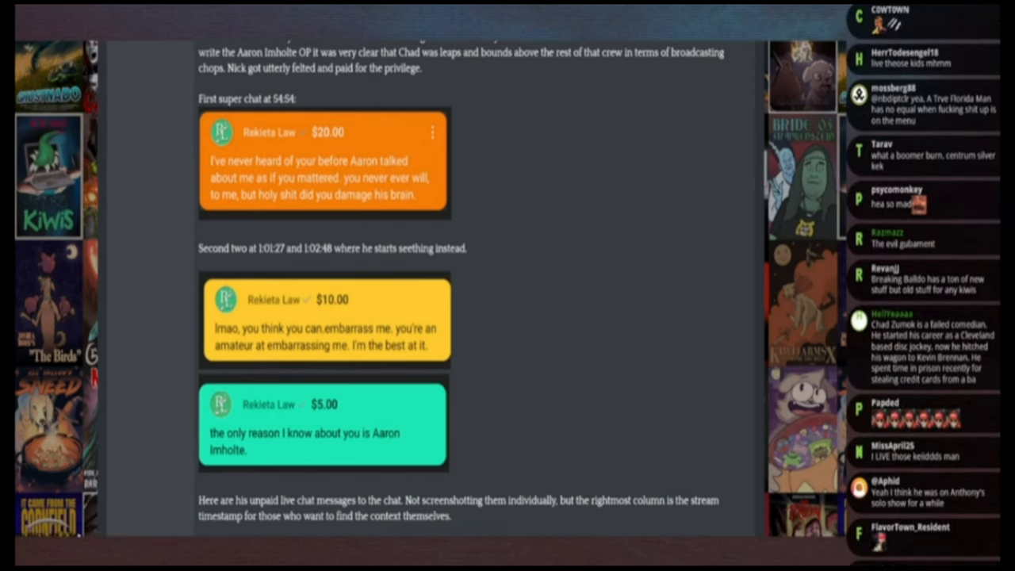
scroll("down", 3)
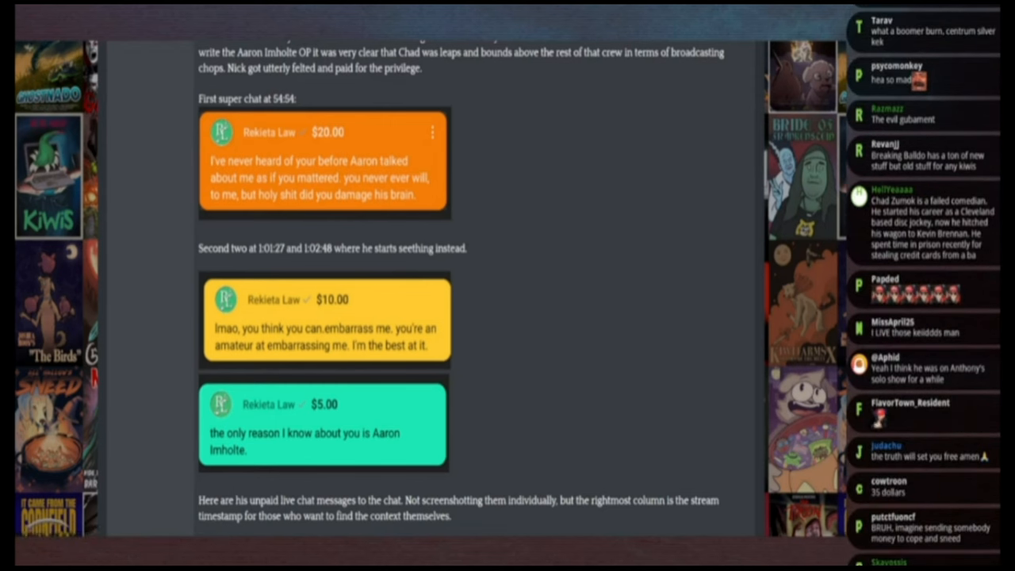
scroll("down", 3)
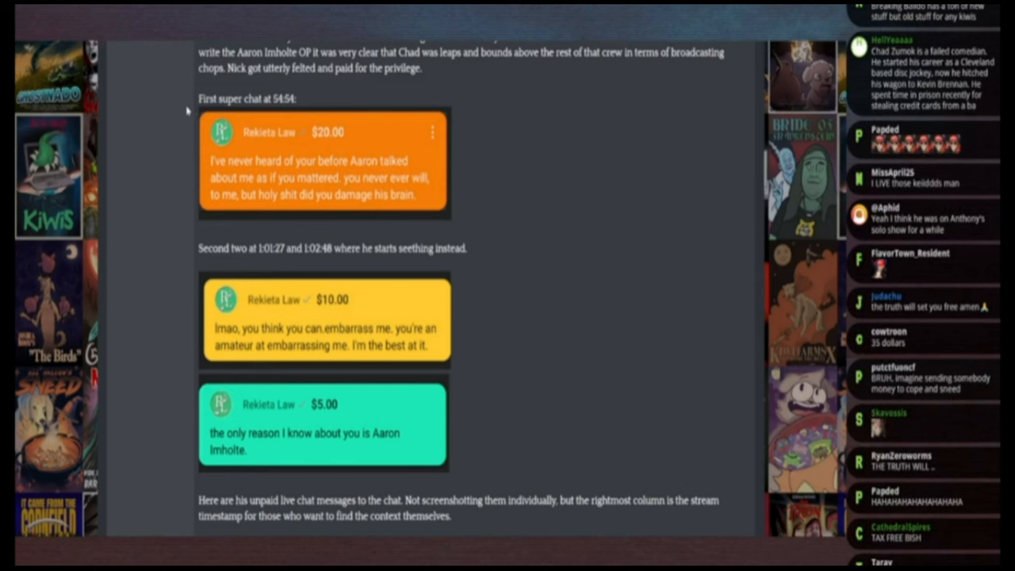
mouse_move(200, 161)
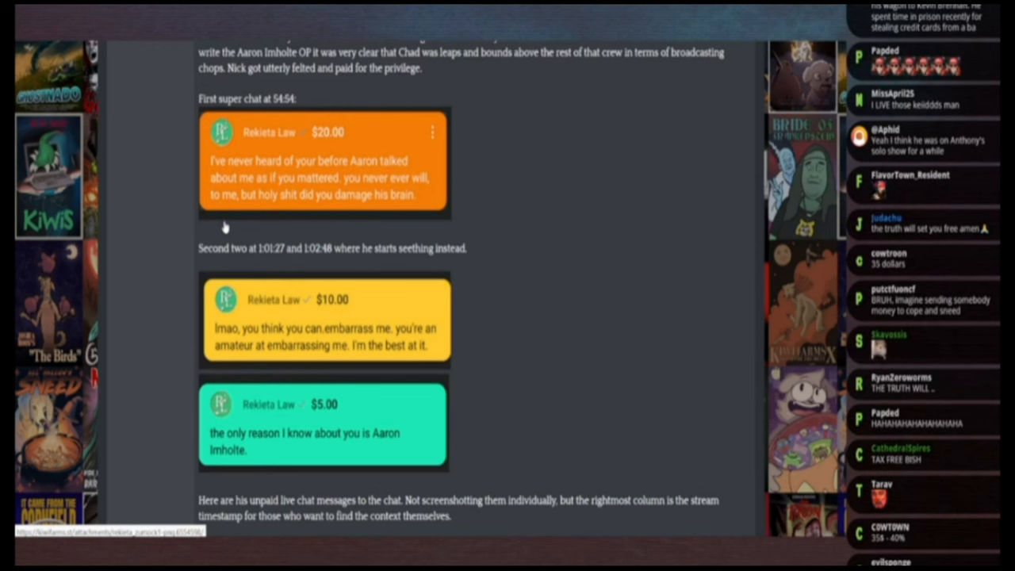
scroll("down", 3)
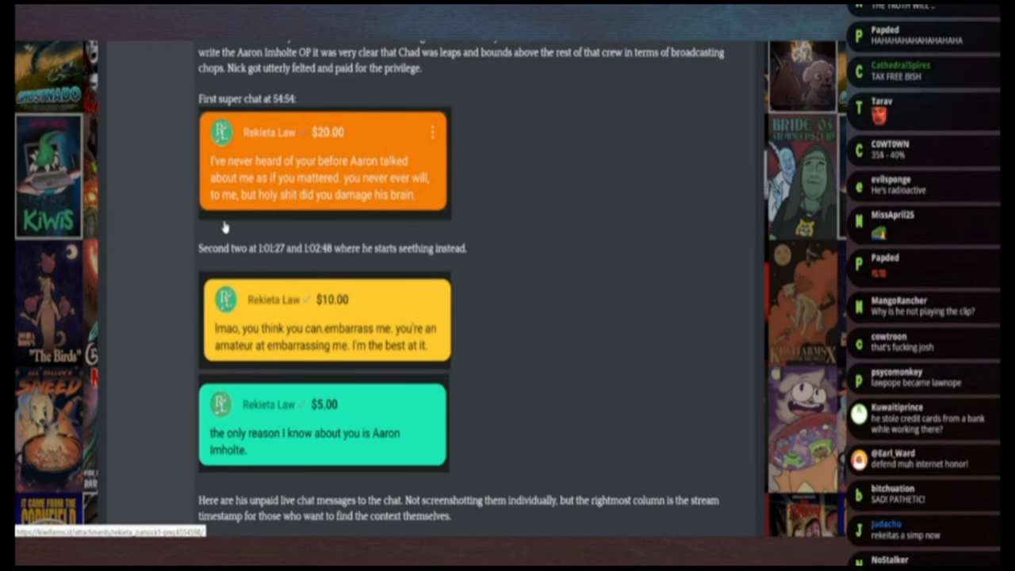
scroll("down", 3)
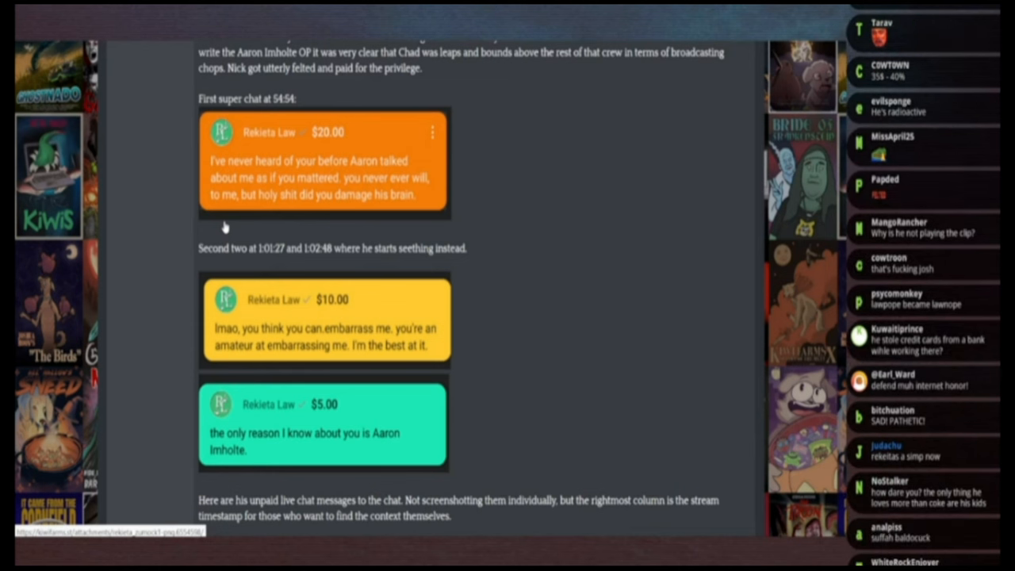
scroll("down", 3)
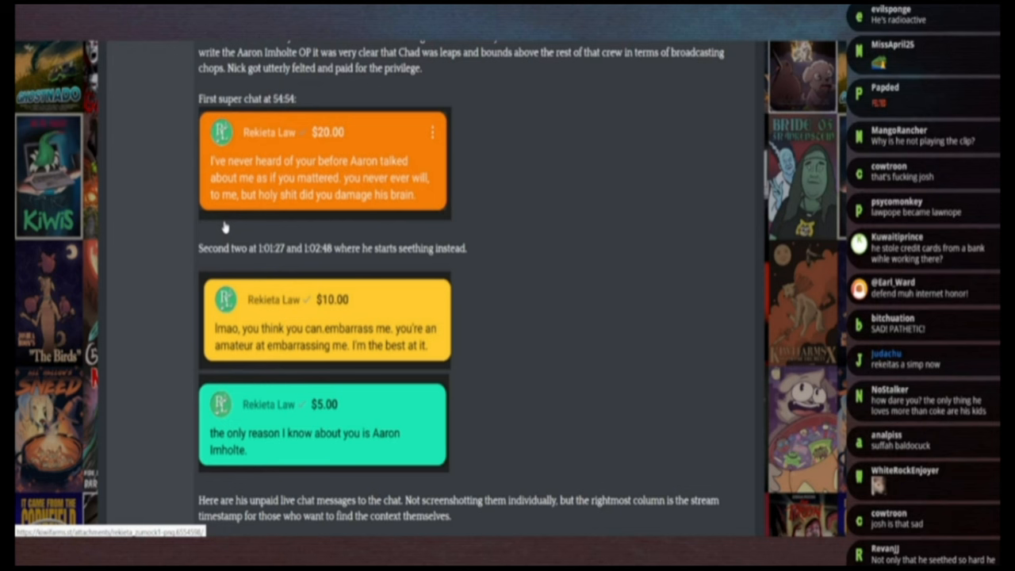
scroll("down", 3)
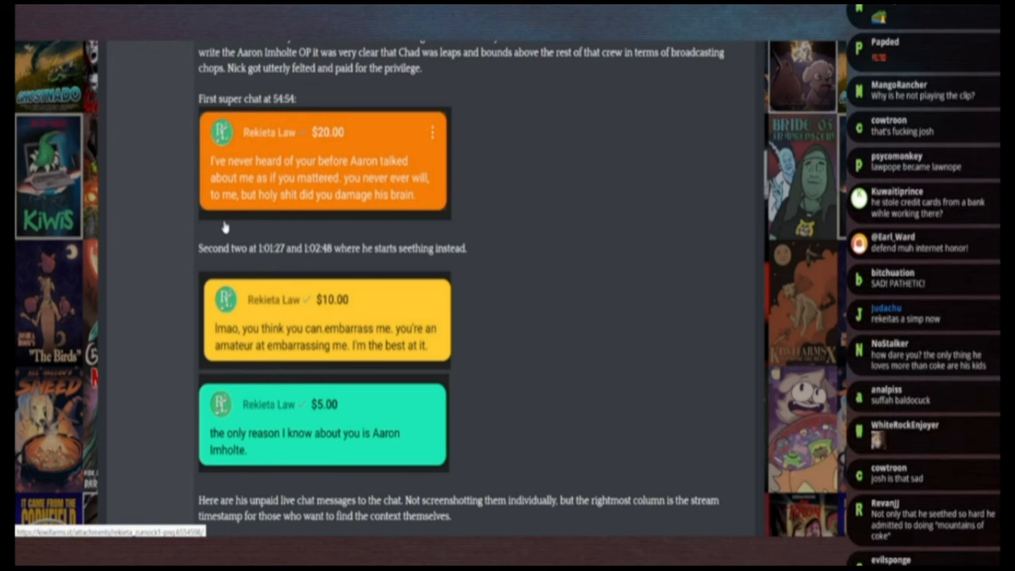
scroll("down", 3)
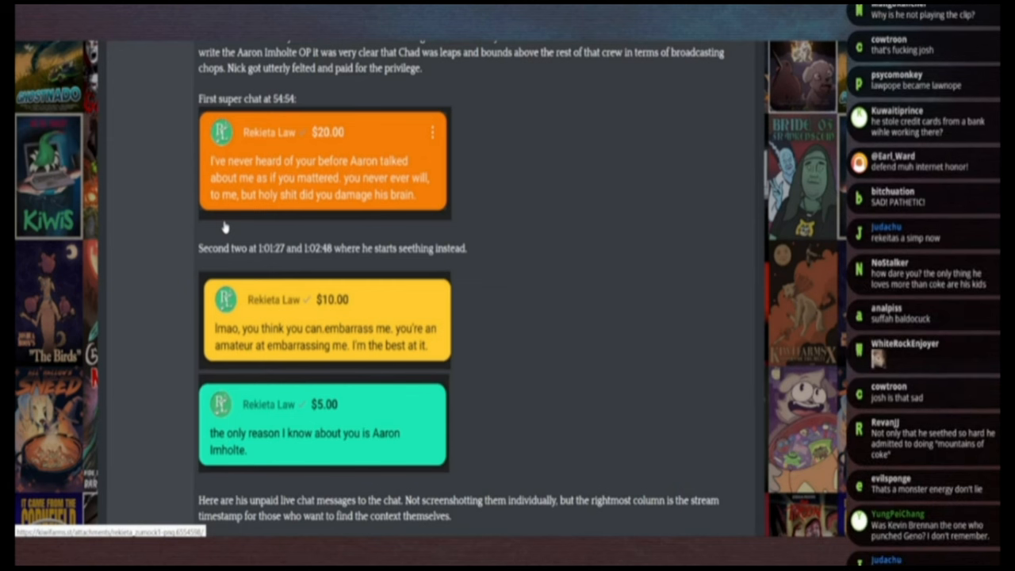
scroll("down", 3)
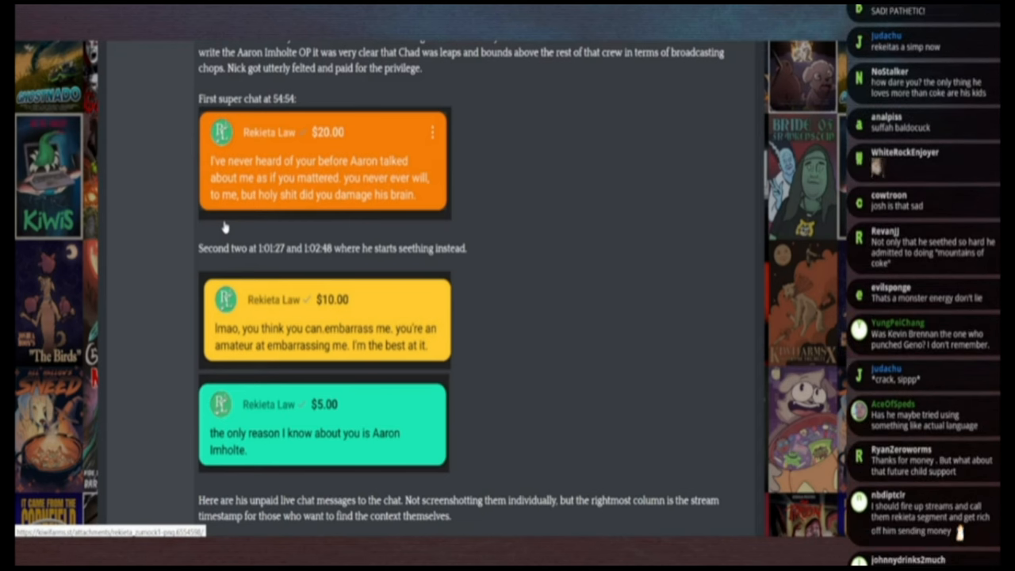
scroll("down", 3)
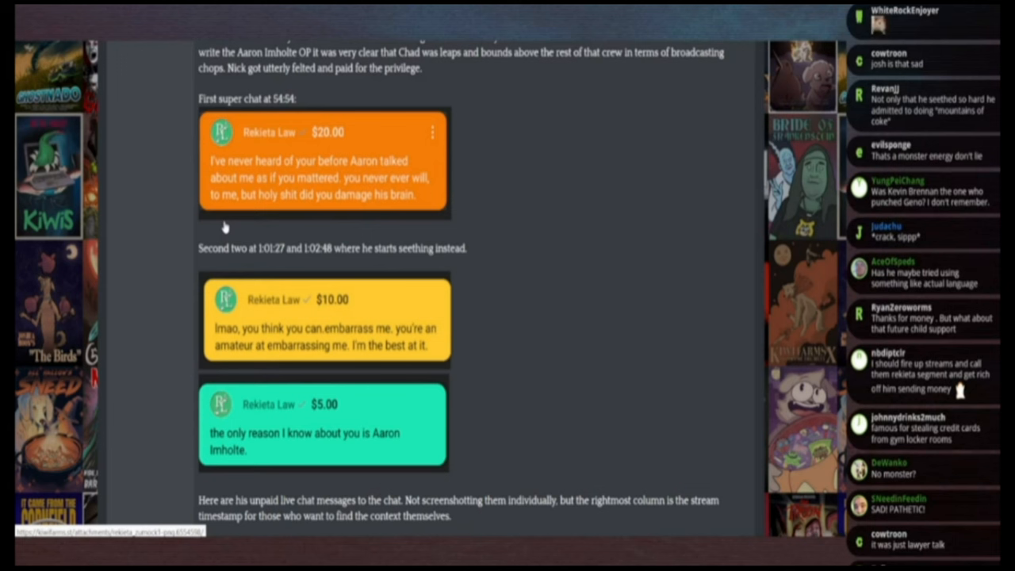
scroll("down", 3)
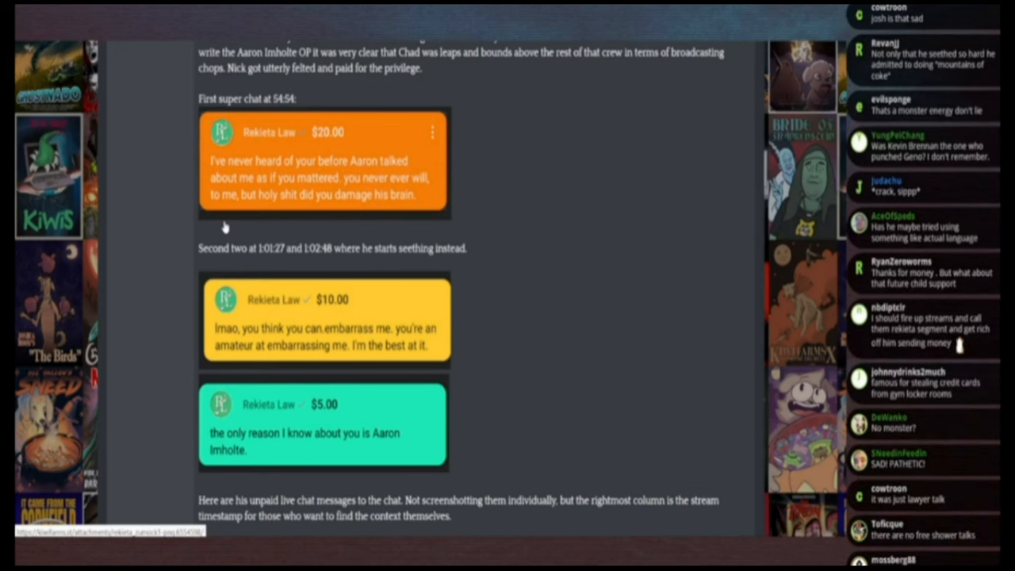
scroll("down", 3)
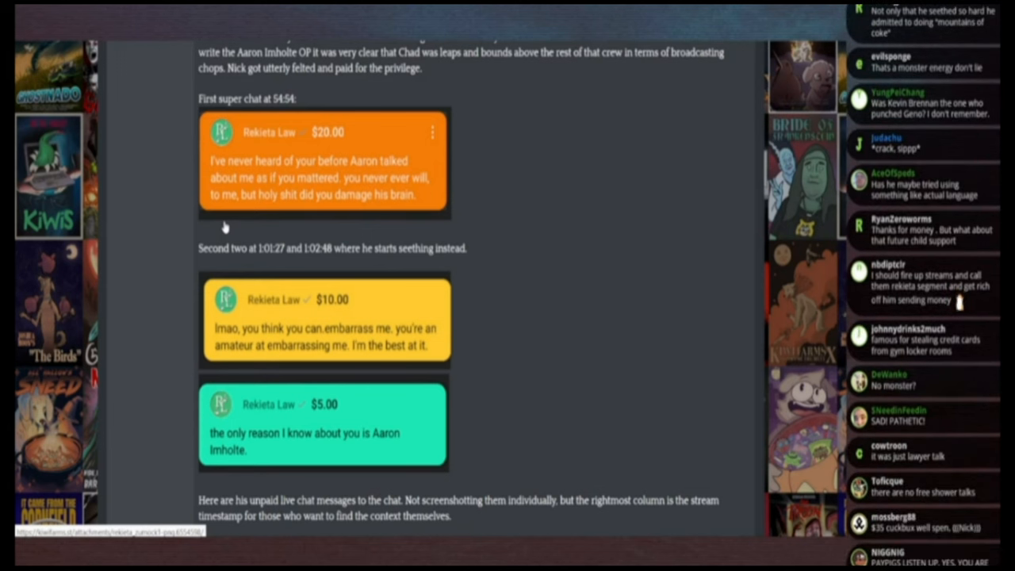
scroll("down", 3)
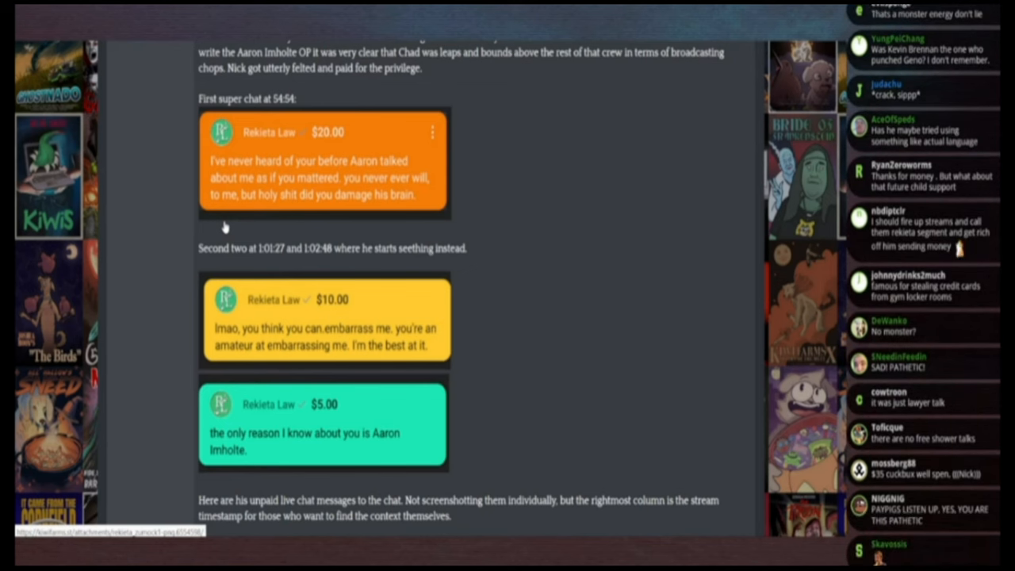
scroll("down", 3)
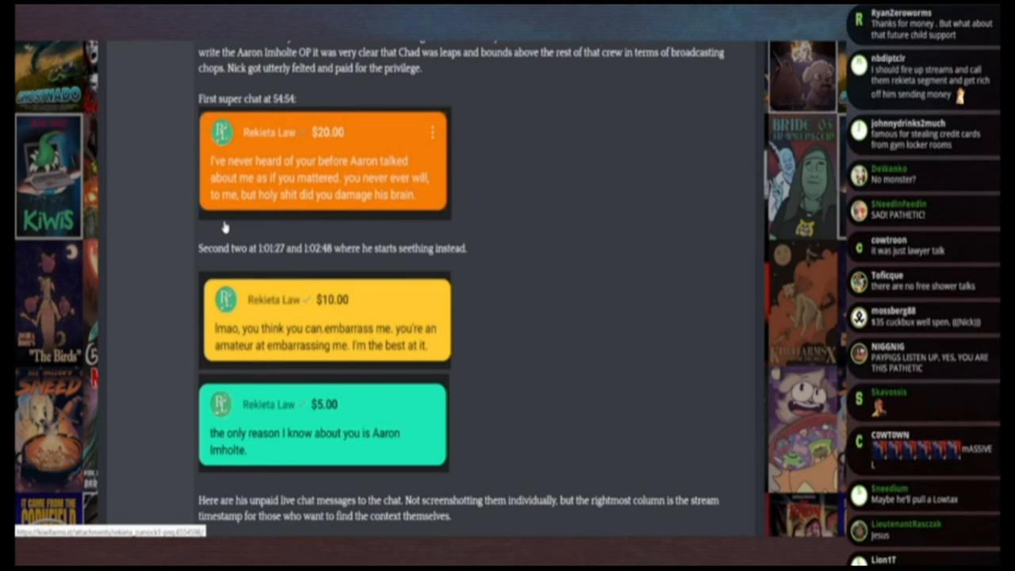
scroll("down", 3)
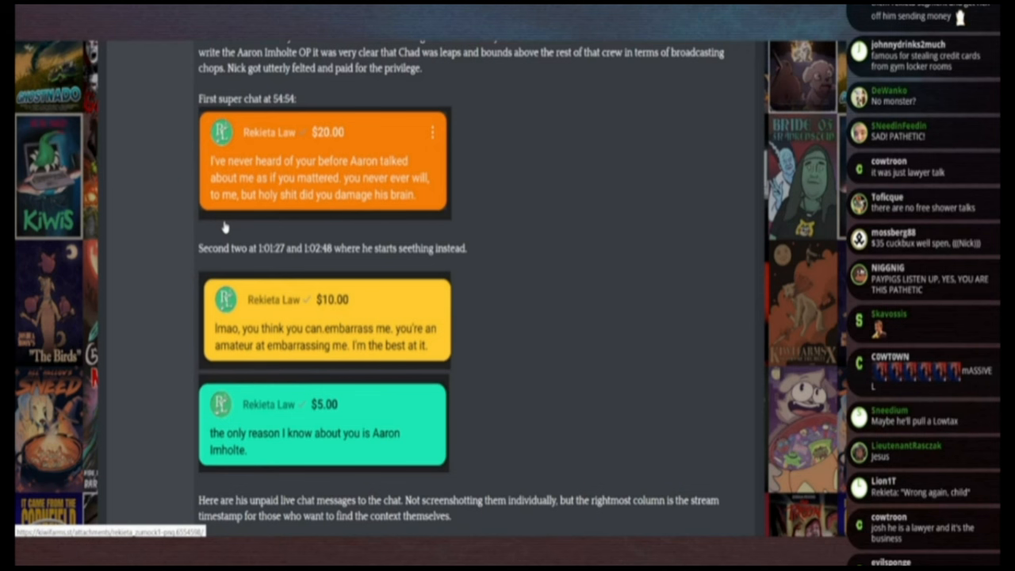
scroll("up", 3)
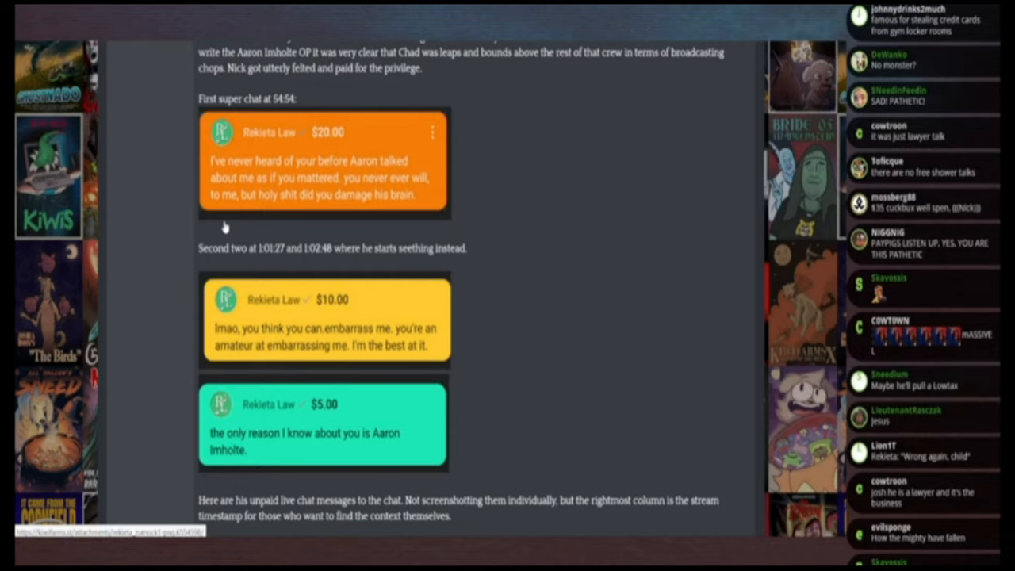
scroll("down", 3)
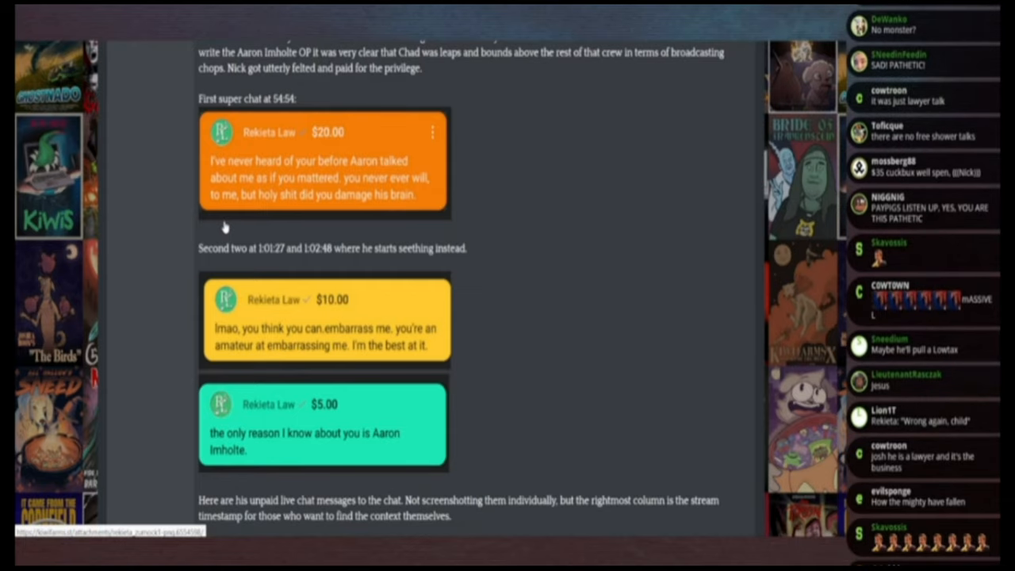